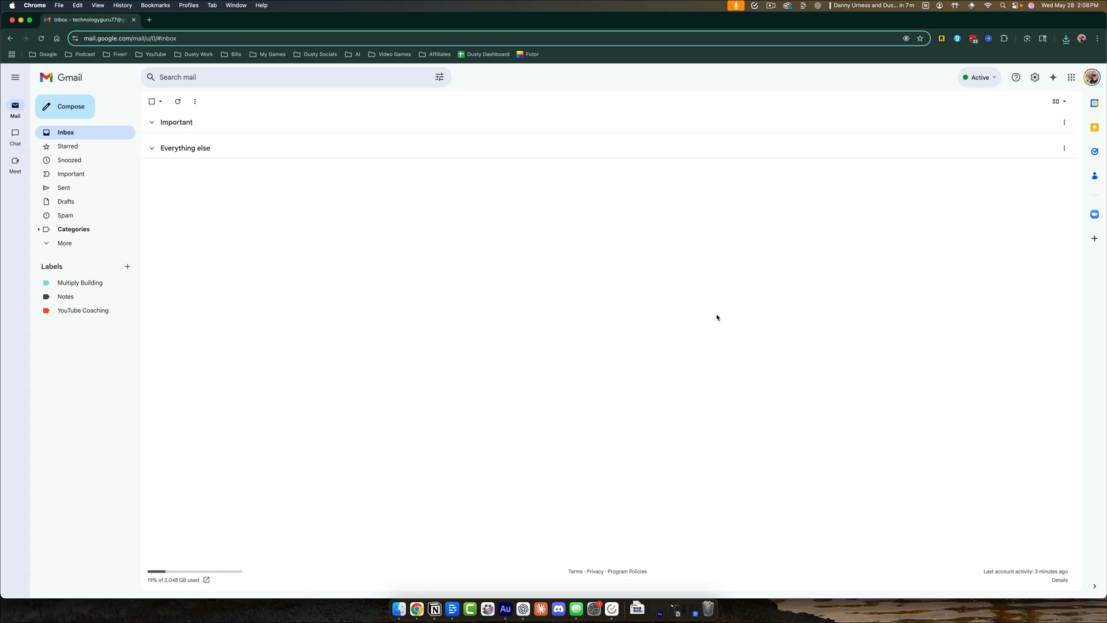
pyautogui.moveTo(542, 274)
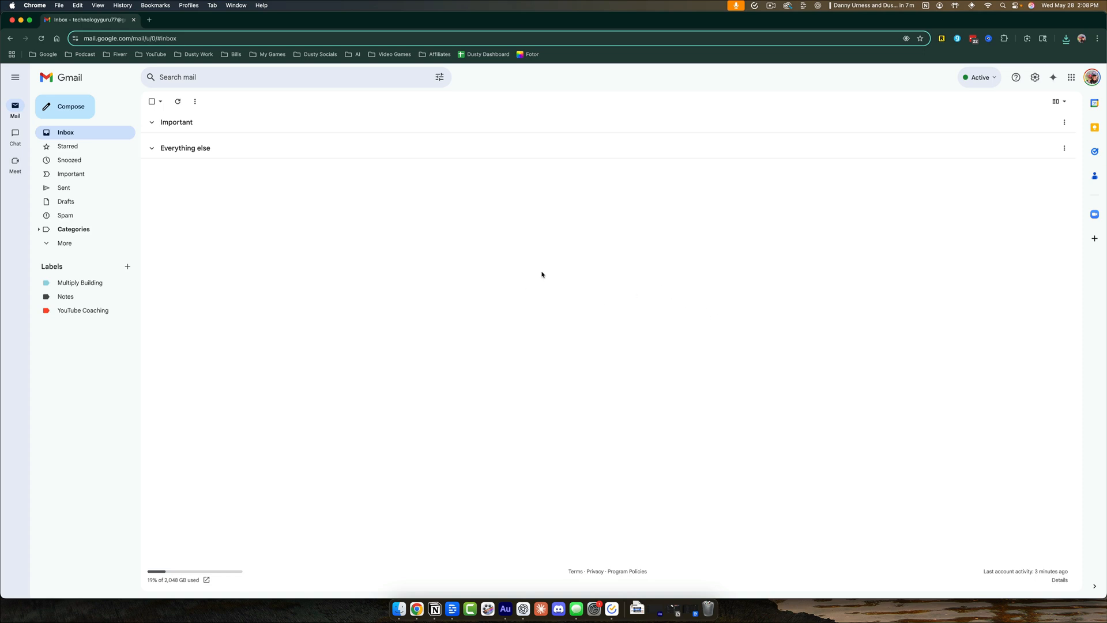
pyautogui.moveTo(342, 152)
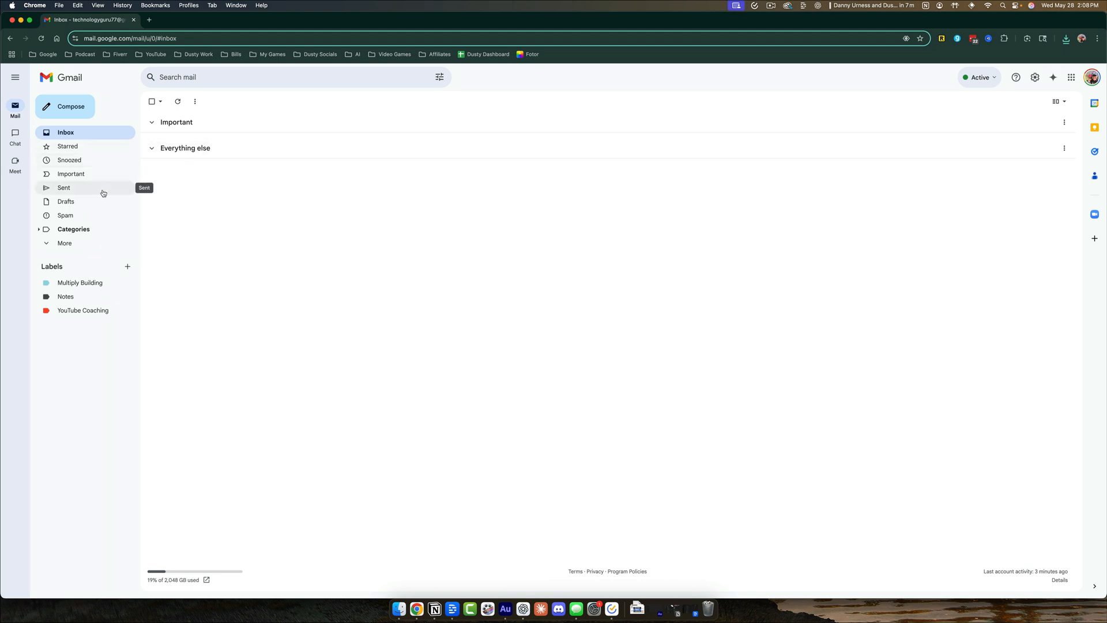
pyautogui.moveTo(977, 158)
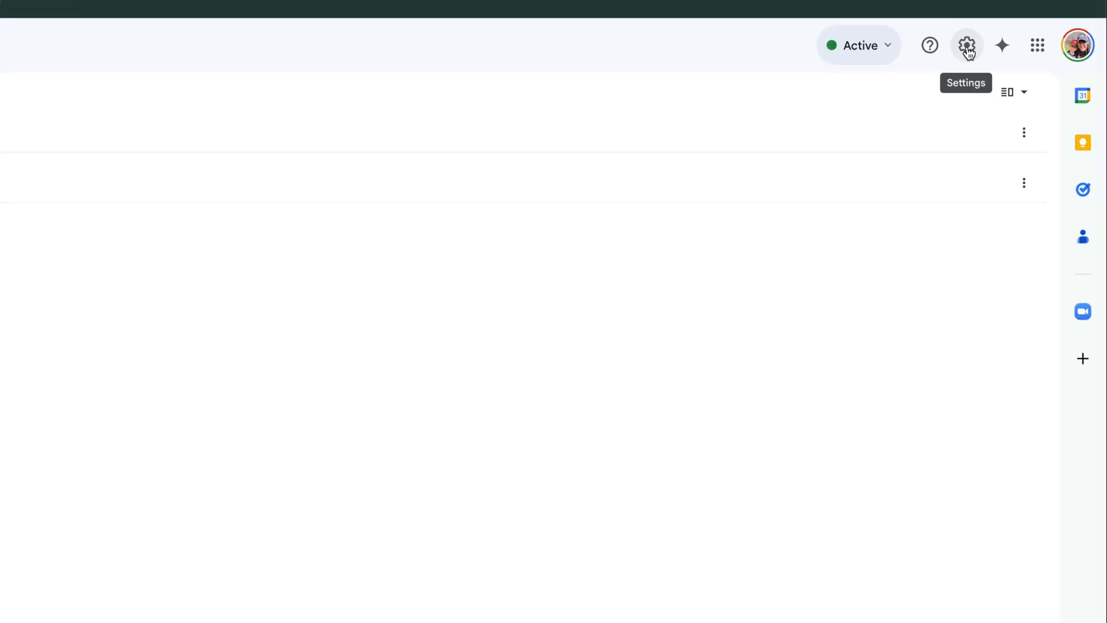
# Step: Open Gmail's full settings from the gear menu via See all settings
pyautogui.click(966, 45)
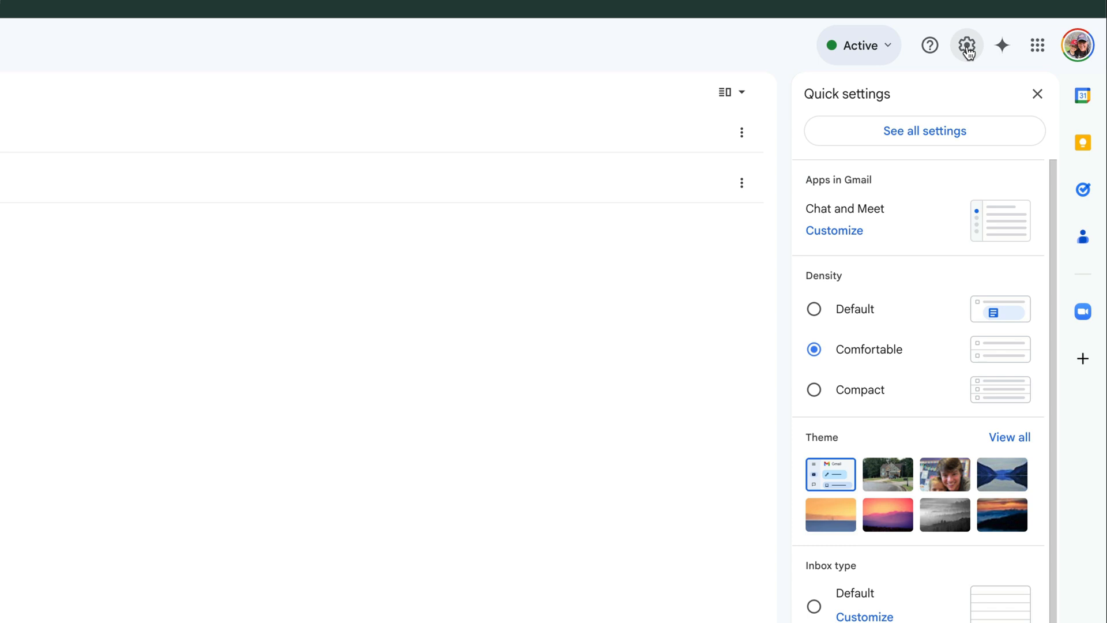
pyautogui.moveTo(861, 154)
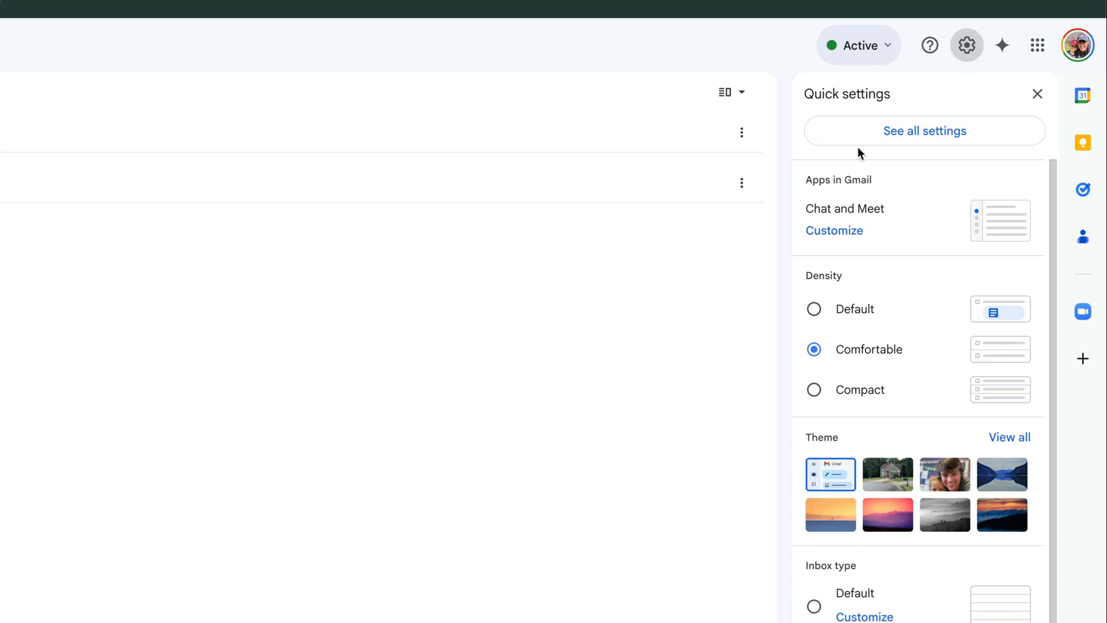
pyautogui.click(925, 131)
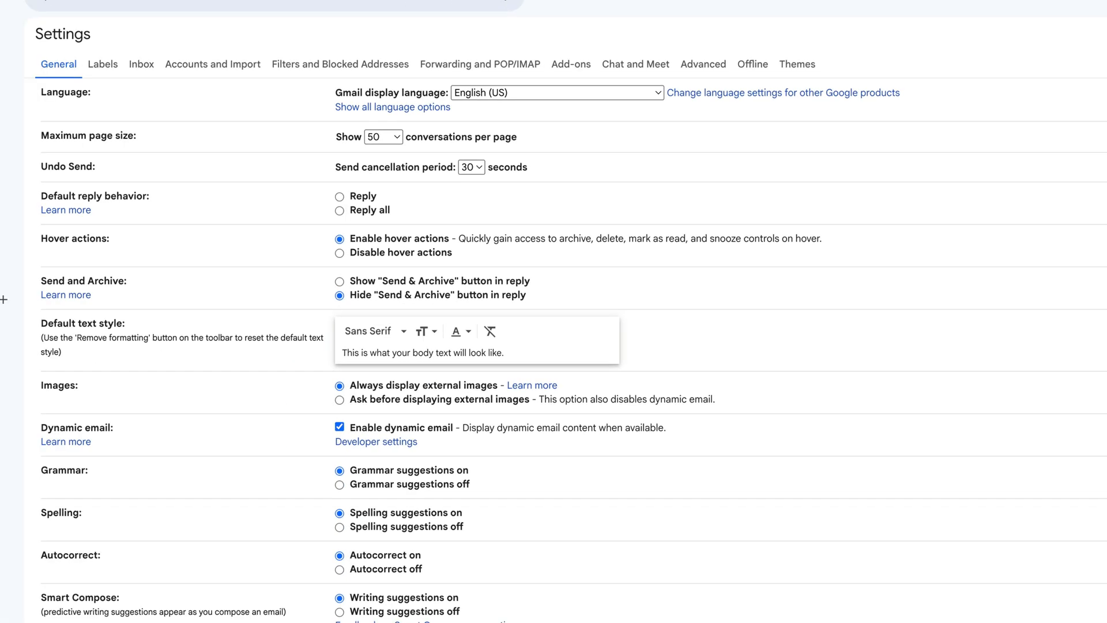
pyautogui.moveTo(483, 187)
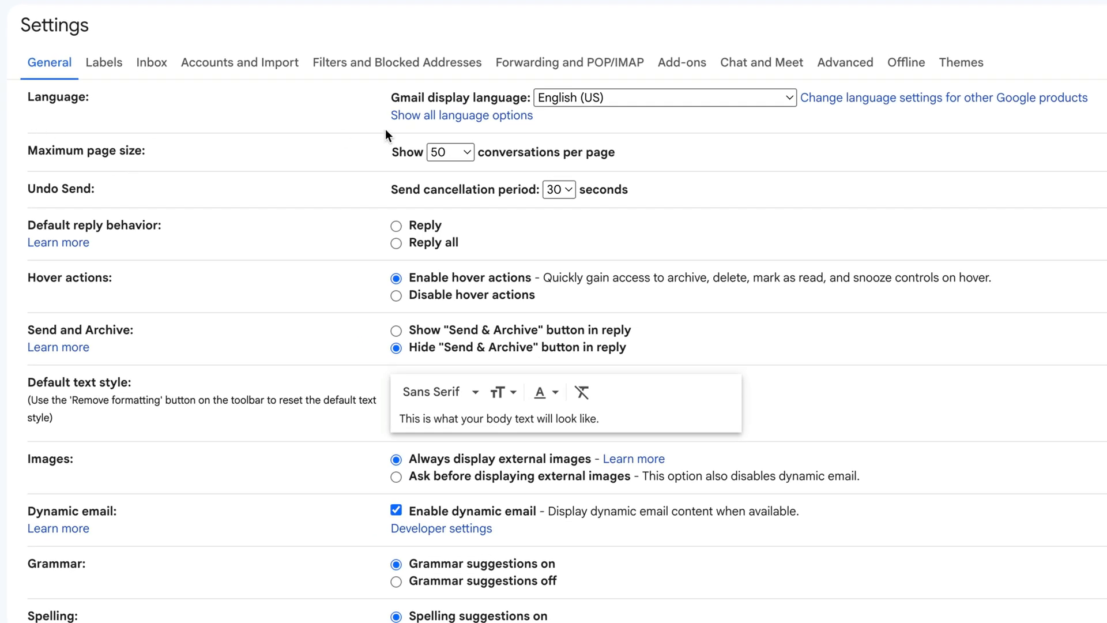
pyautogui.moveTo(474, 93)
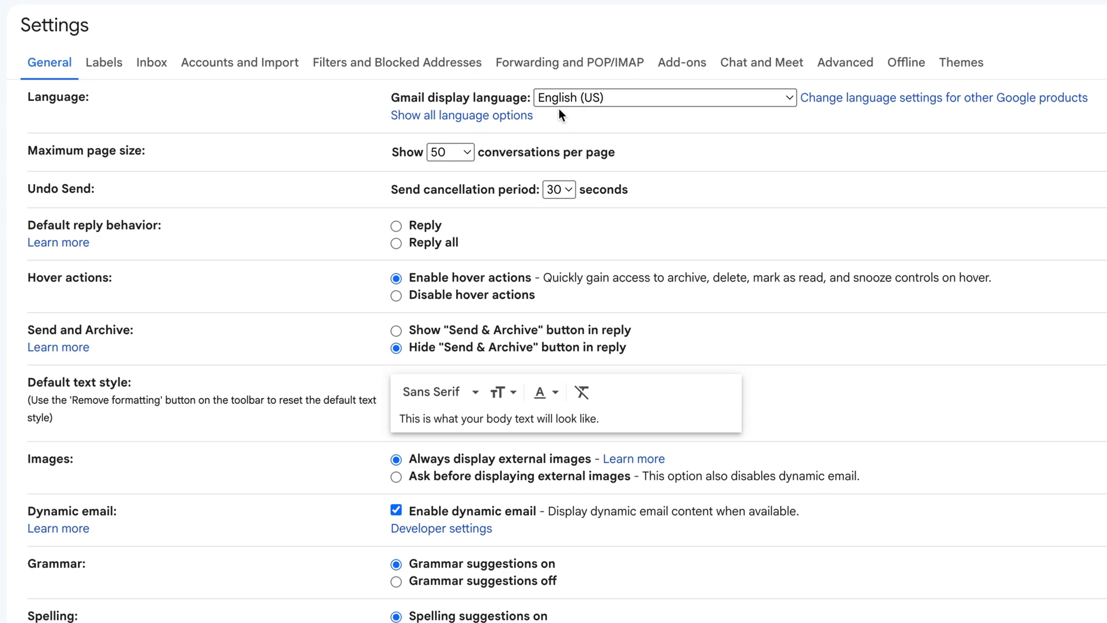
pyautogui.click(663, 97)
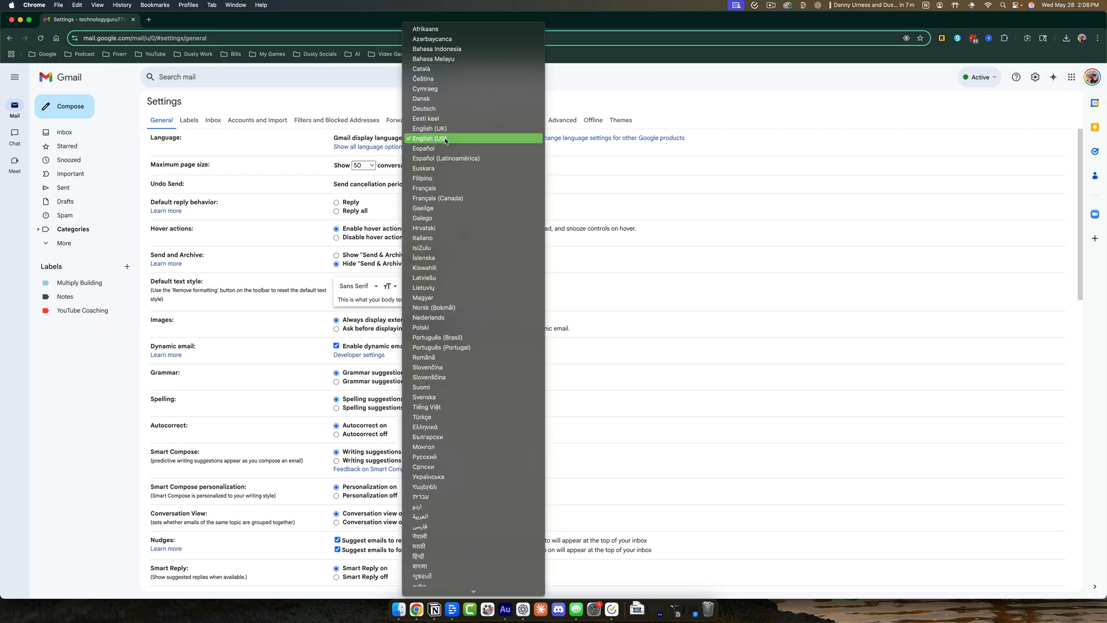
pyautogui.click(423, 148)
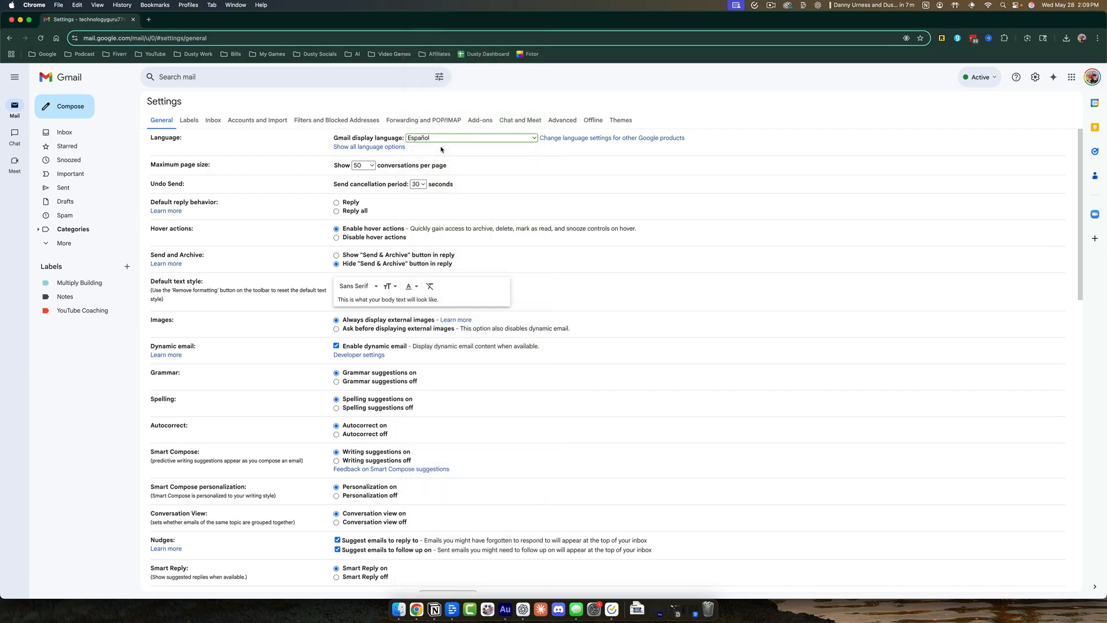
pyautogui.click(469, 138)
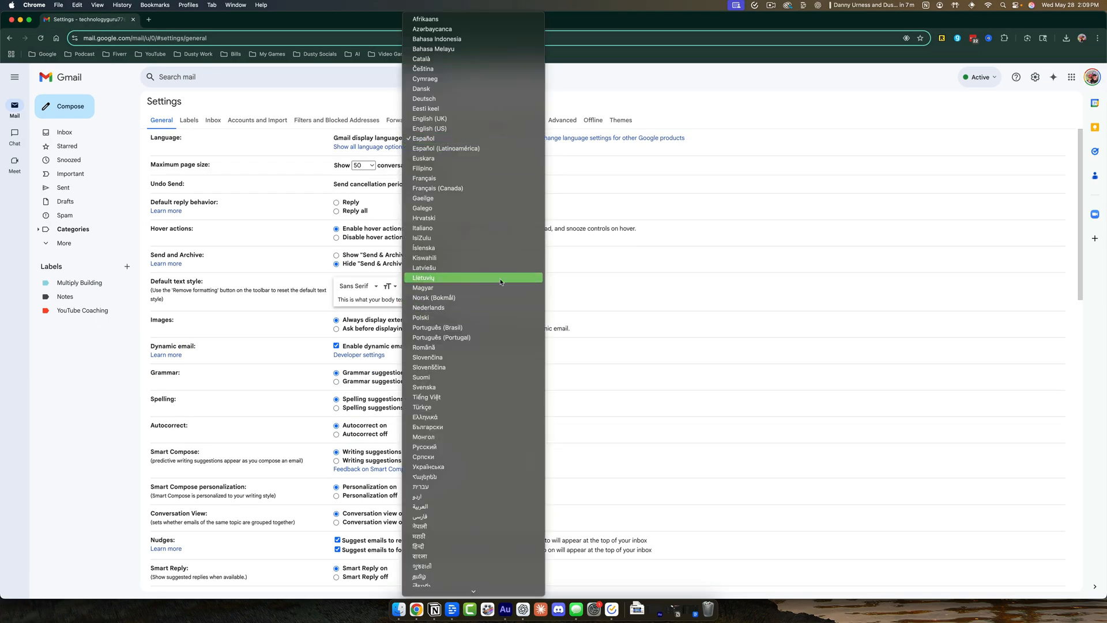
pyautogui.moveTo(438, 138)
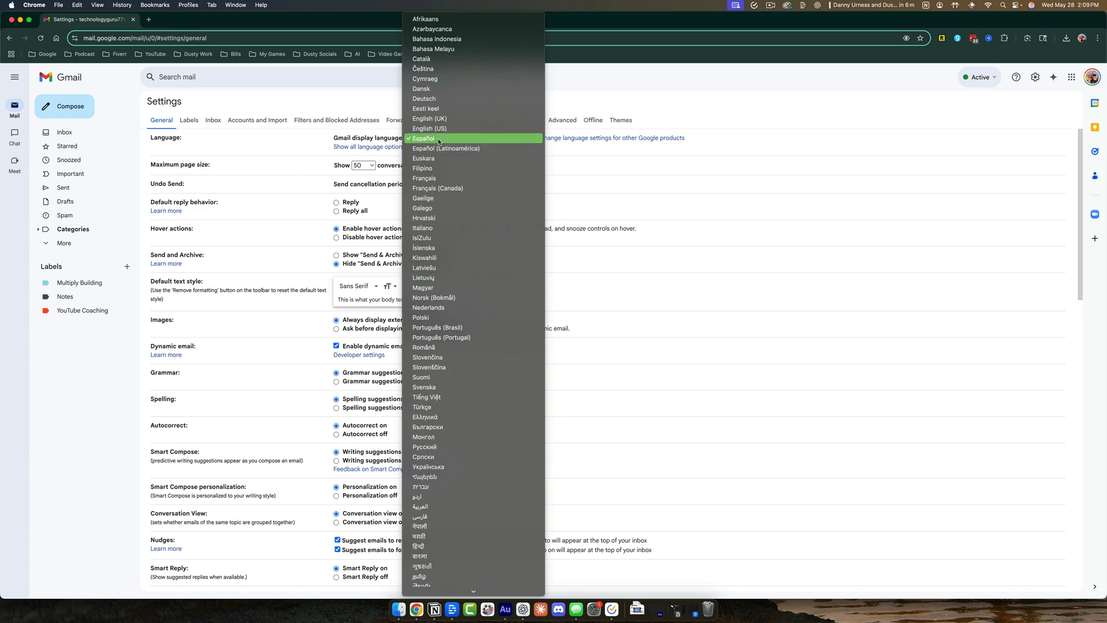
pyautogui.click(429, 128)
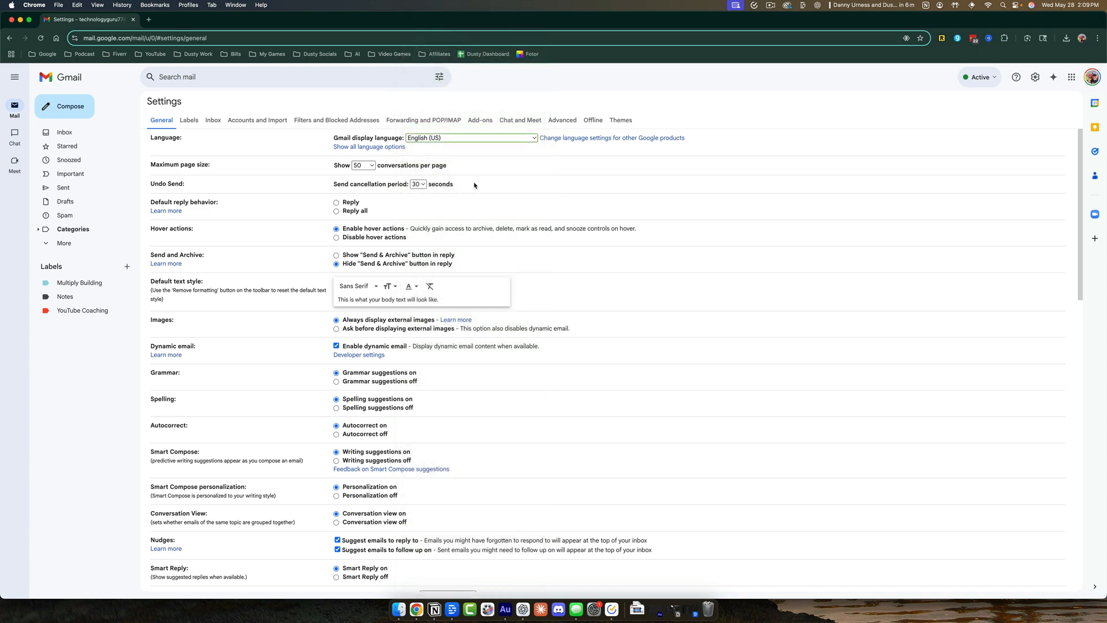
pyautogui.scroll(-3)
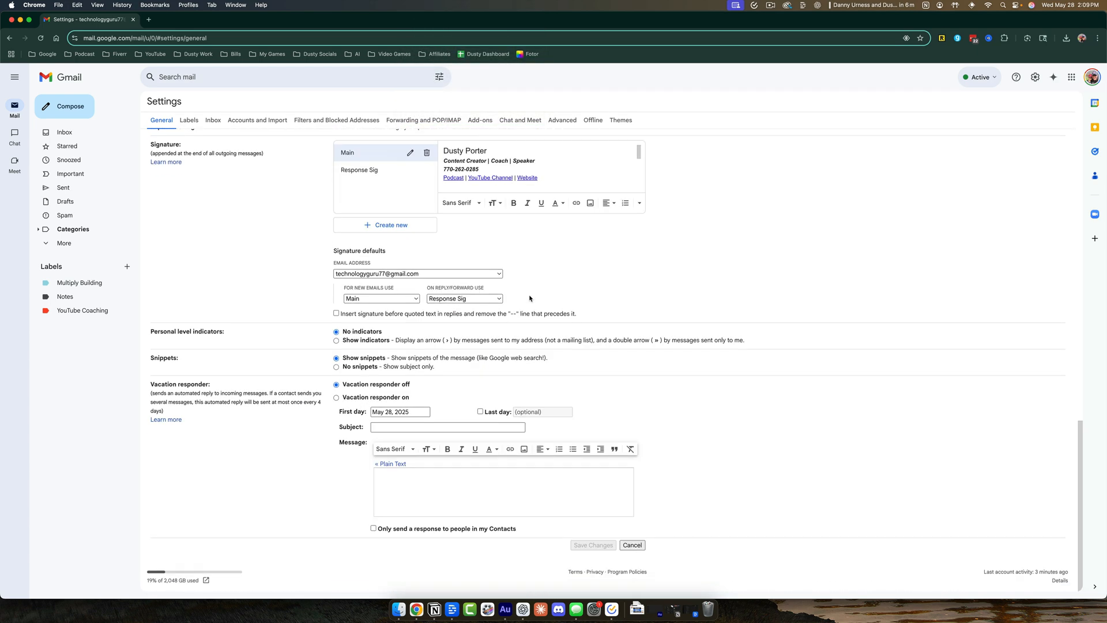
pyautogui.moveTo(607, 528)
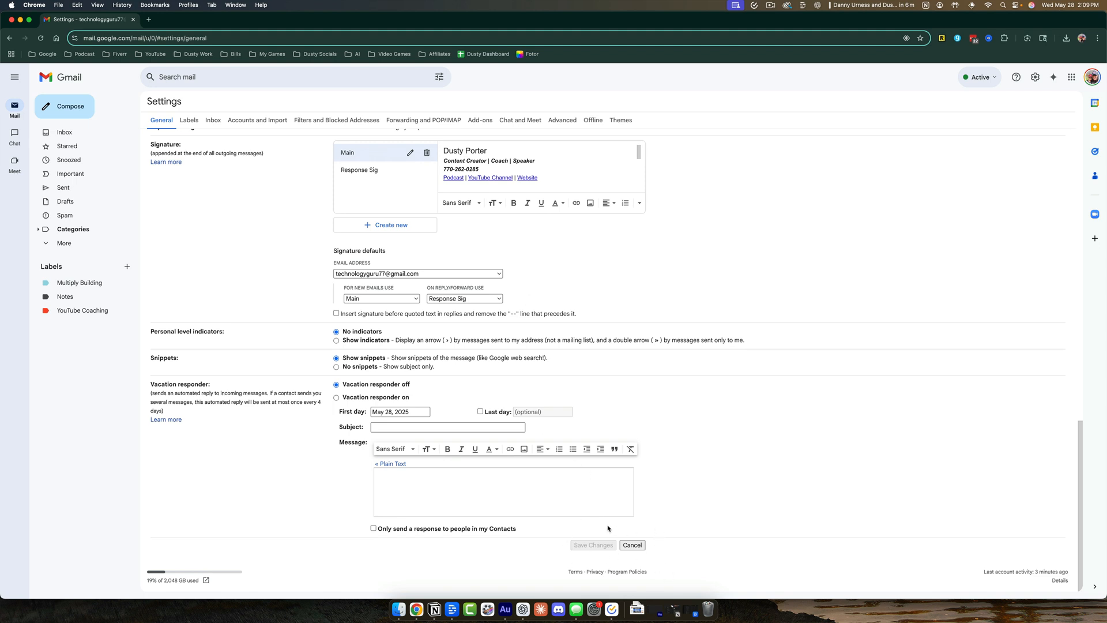
pyautogui.moveTo(579, 547)
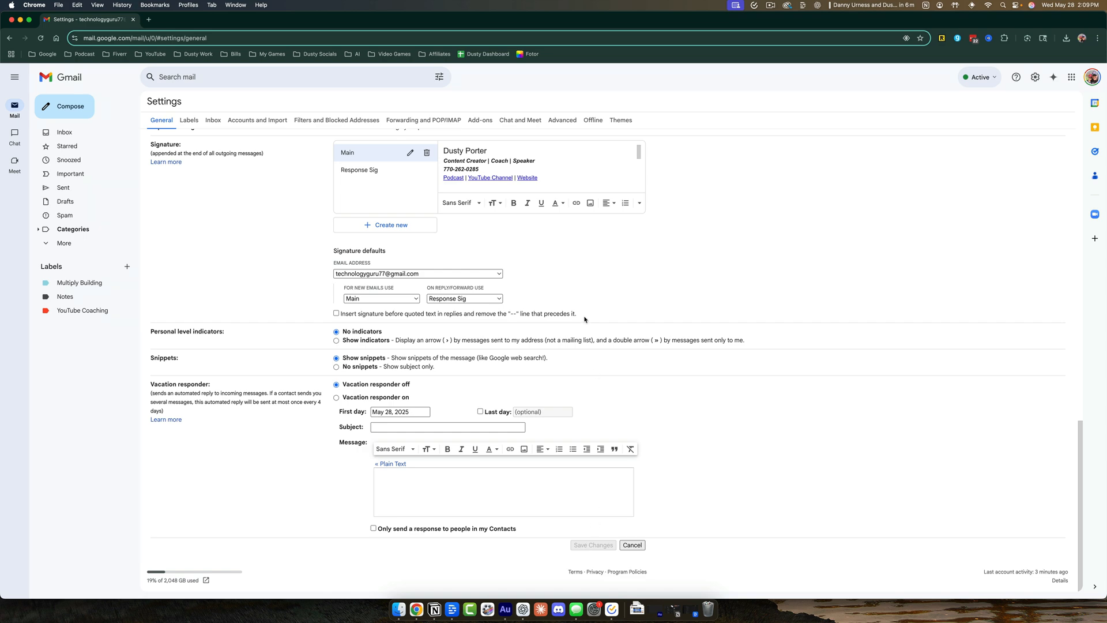
pyautogui.scroll(3)
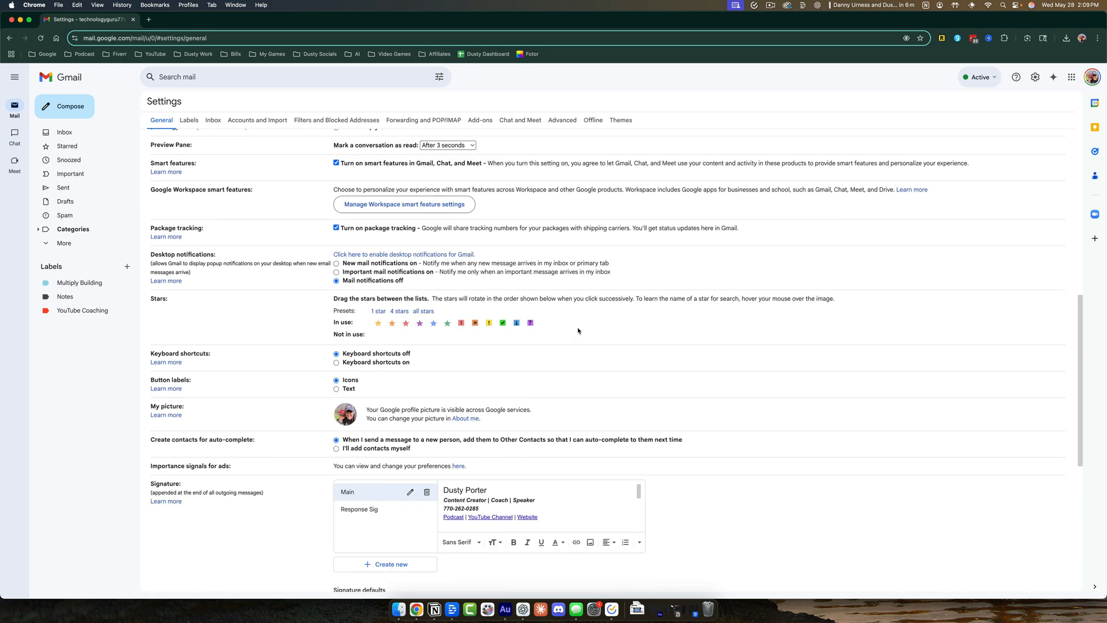
pyautogui.scroll(3)
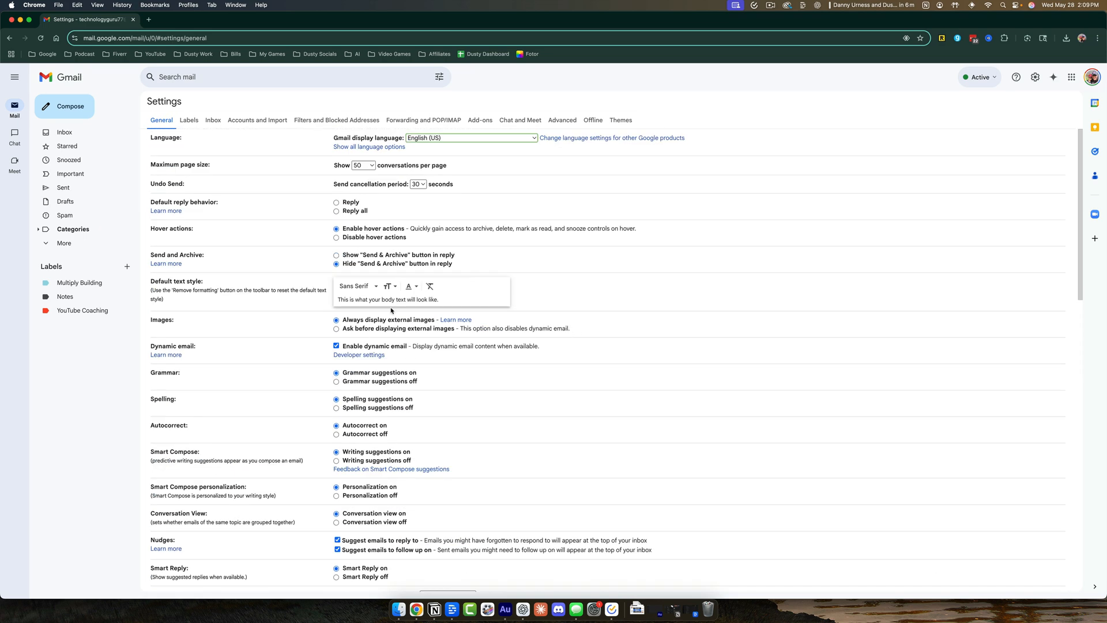
# Step: Review the Google Account language page (English US, Español), then return to Gmail settings
pyautogui.click(149, 19)
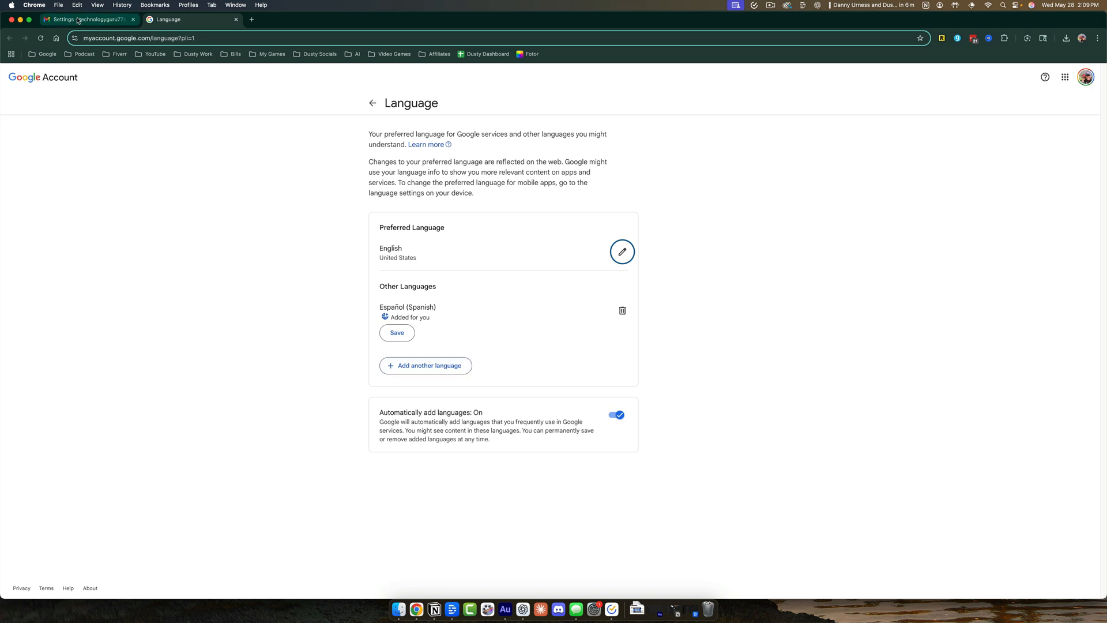
pyautogui.click(85, 19)
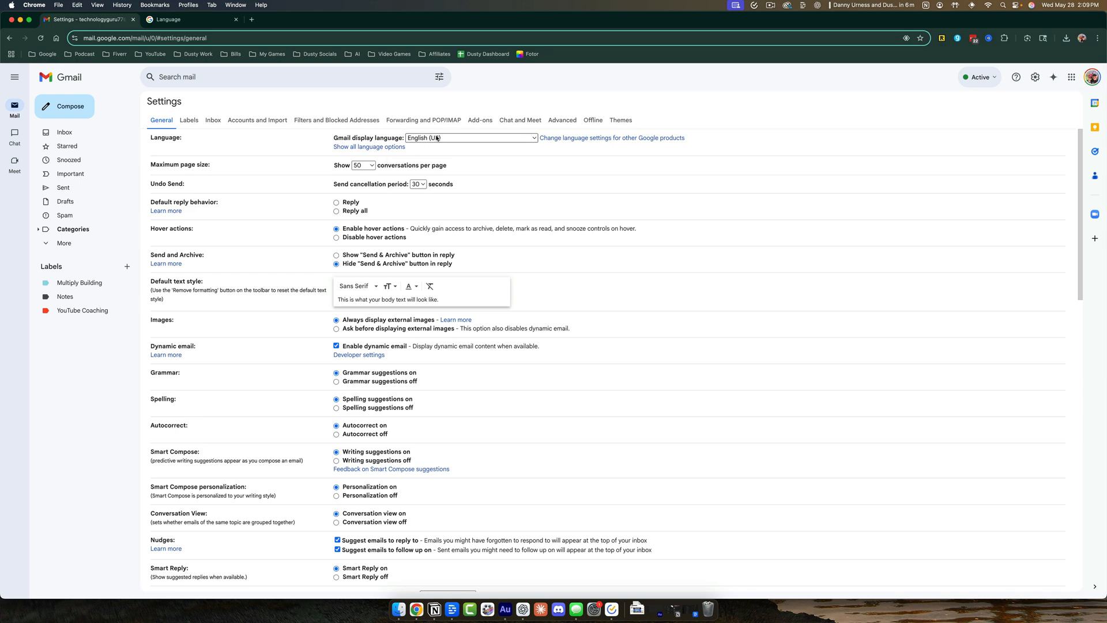
pyautogui.click(469, 138)
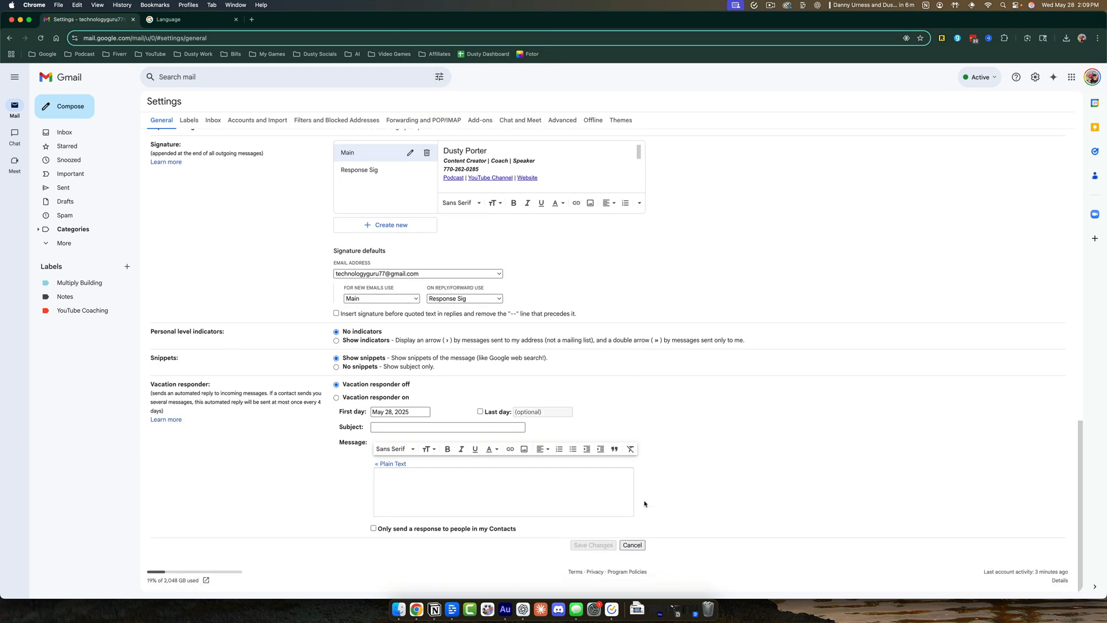
pyautogui.scroll(3)
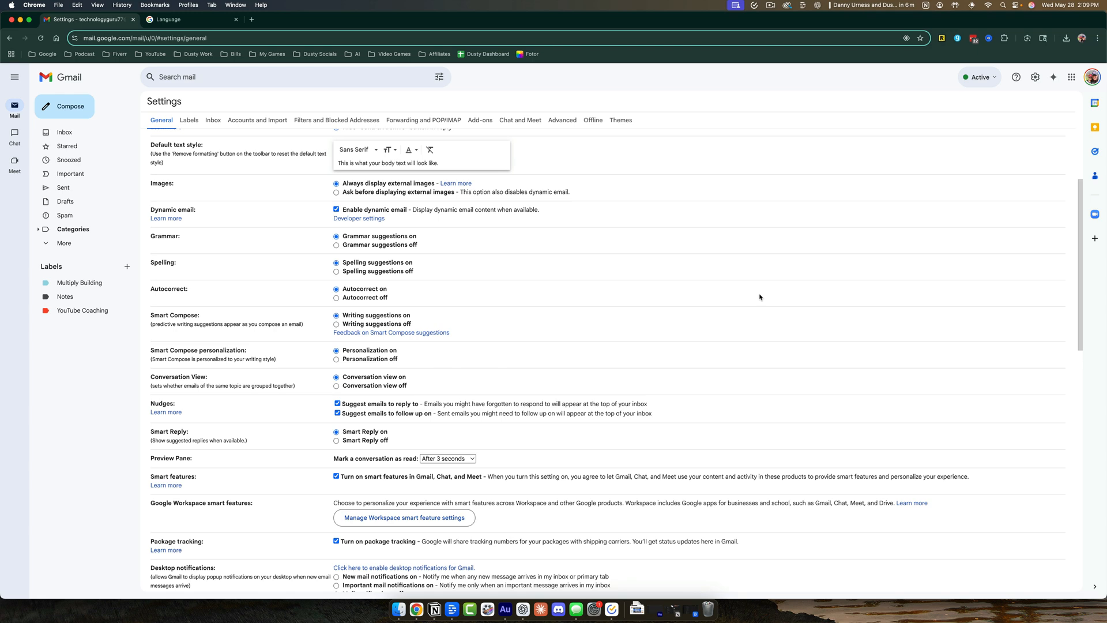
pyautogui.moveTo(742, 258)
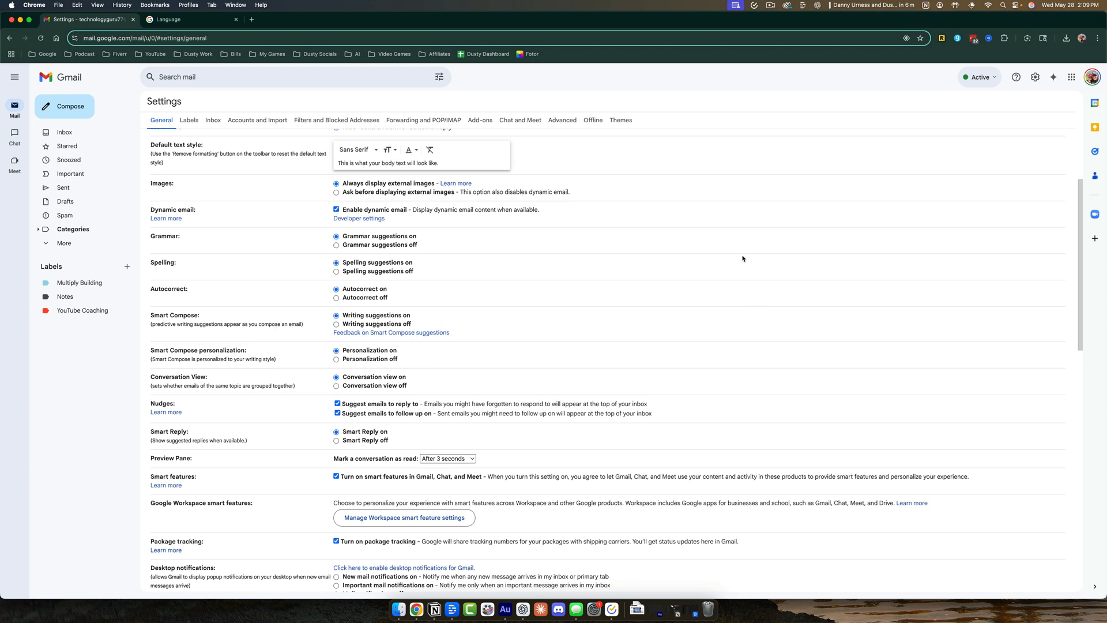